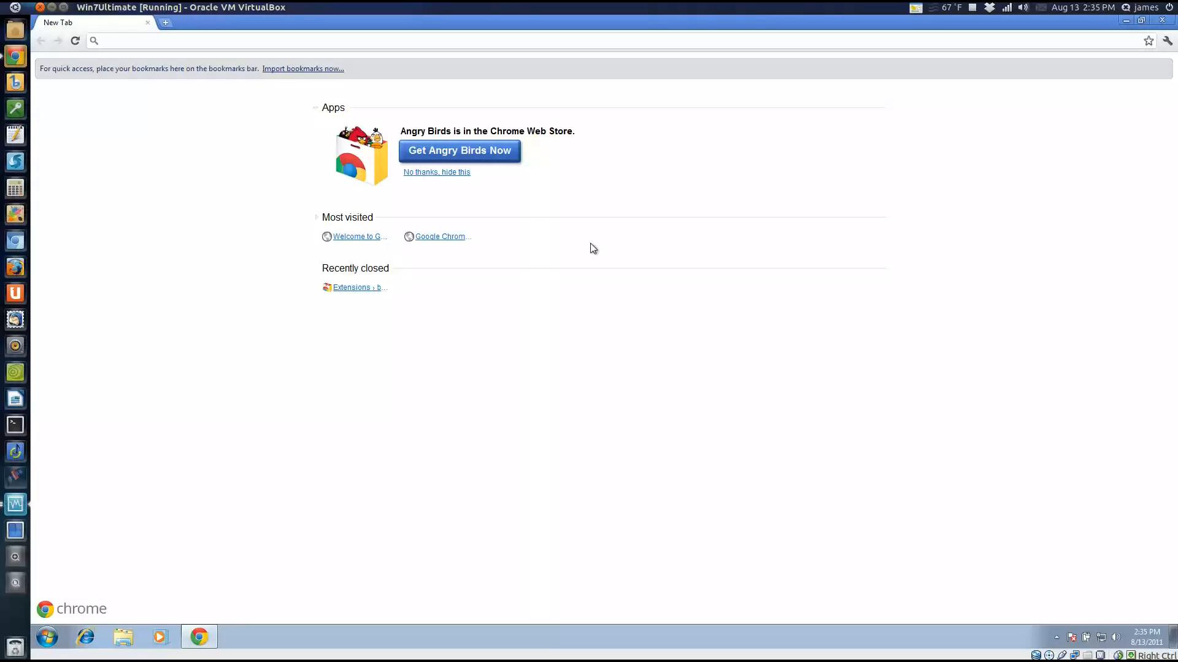
mouse_move(281, 69)
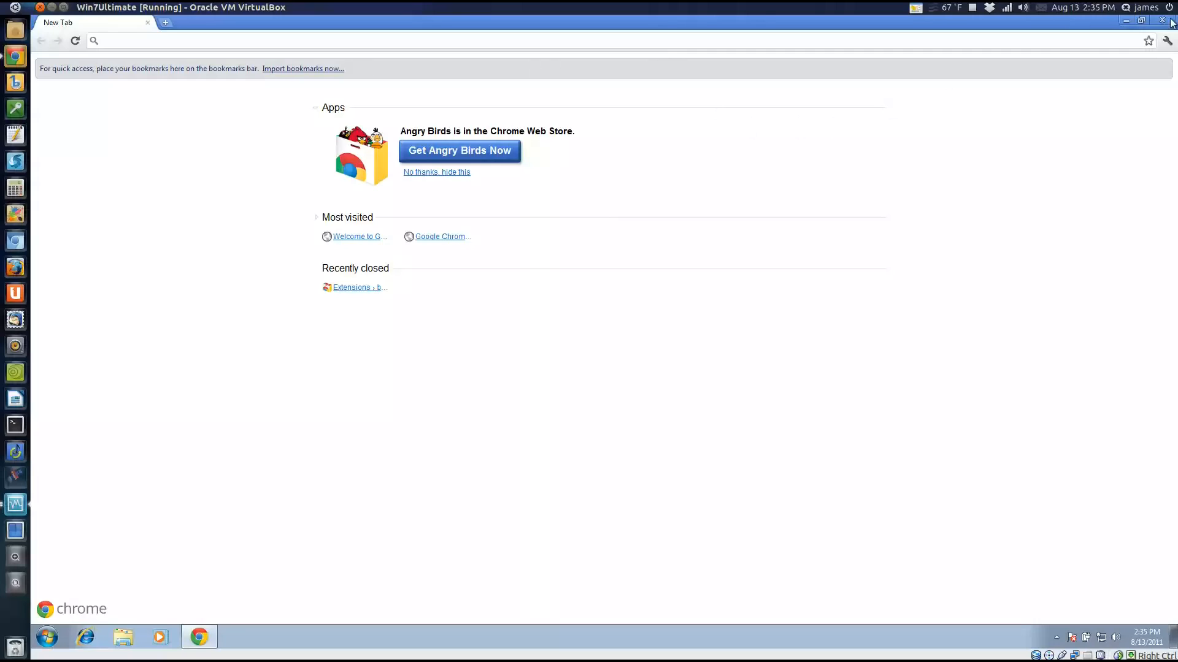
mouse_move(1167, 40)
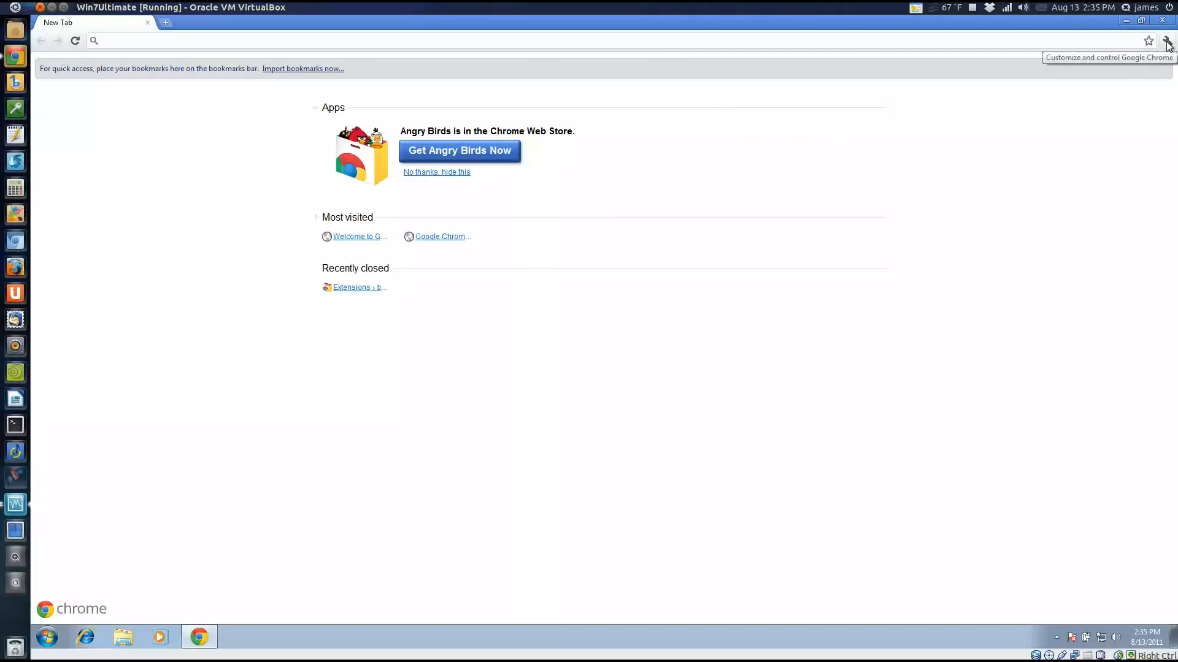
Step: Reach the Extensions page from the wrench menu's Tools submenu
left_click(1167, 40)
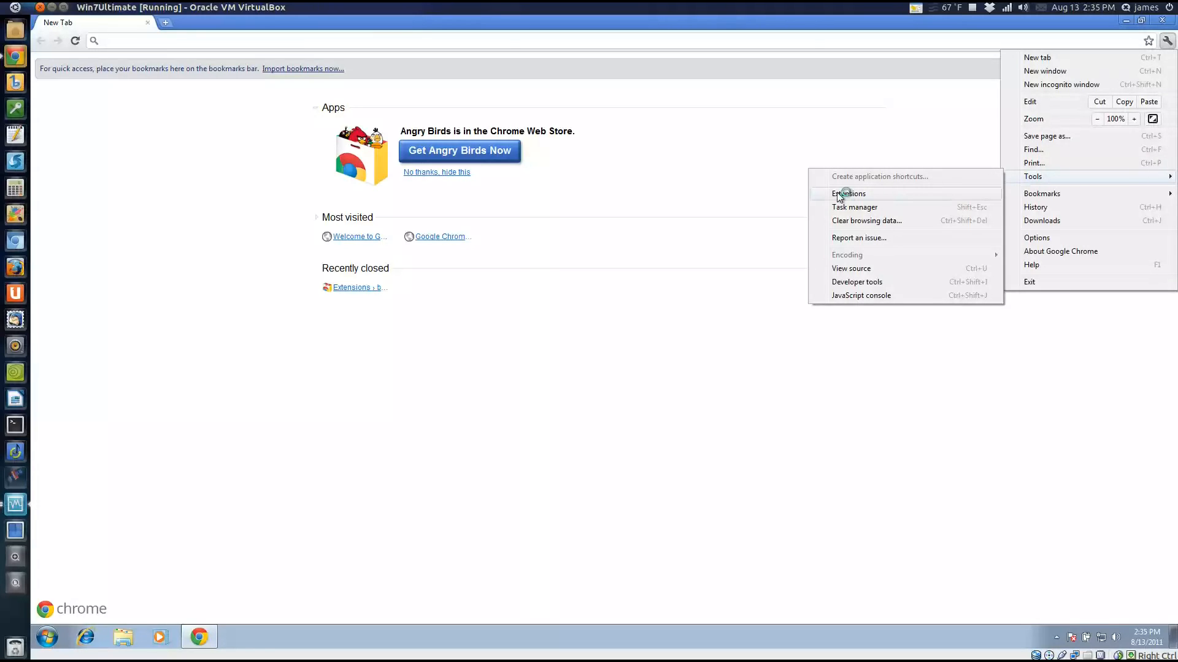
left_click(848, 194)
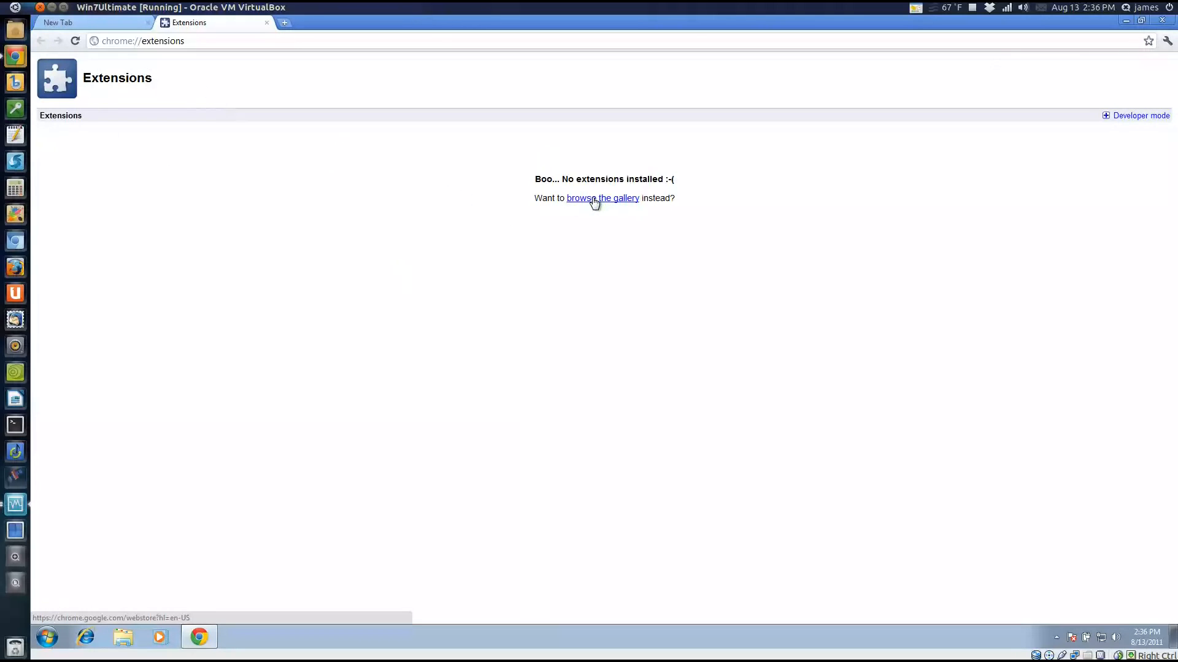
Step: Browse the gallery and filter it to extensions made by Google
left_click(602, 197)
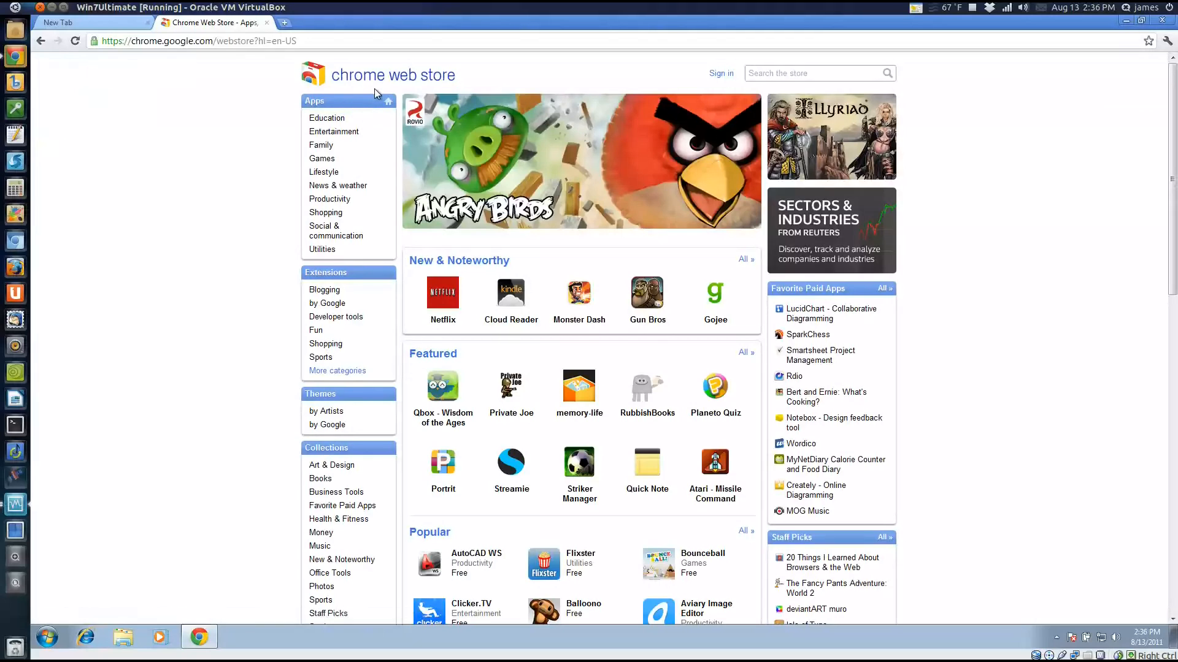
mouse_move(336, 323)
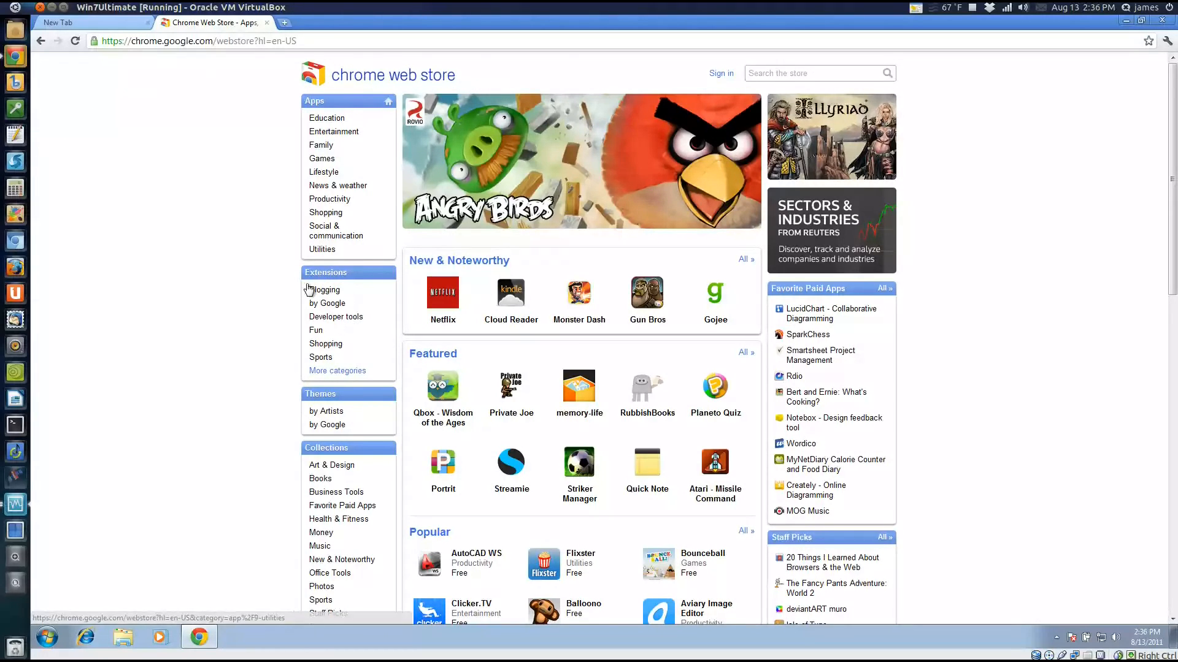
left_click(328, 303)
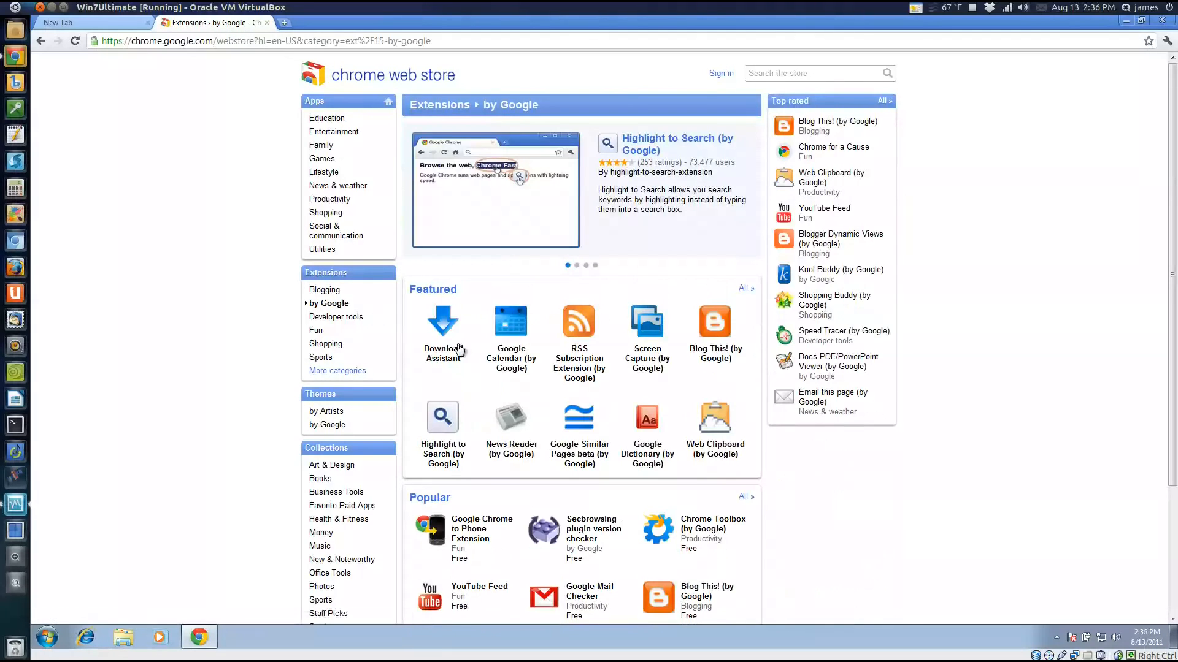
mouse_move(801, 59)
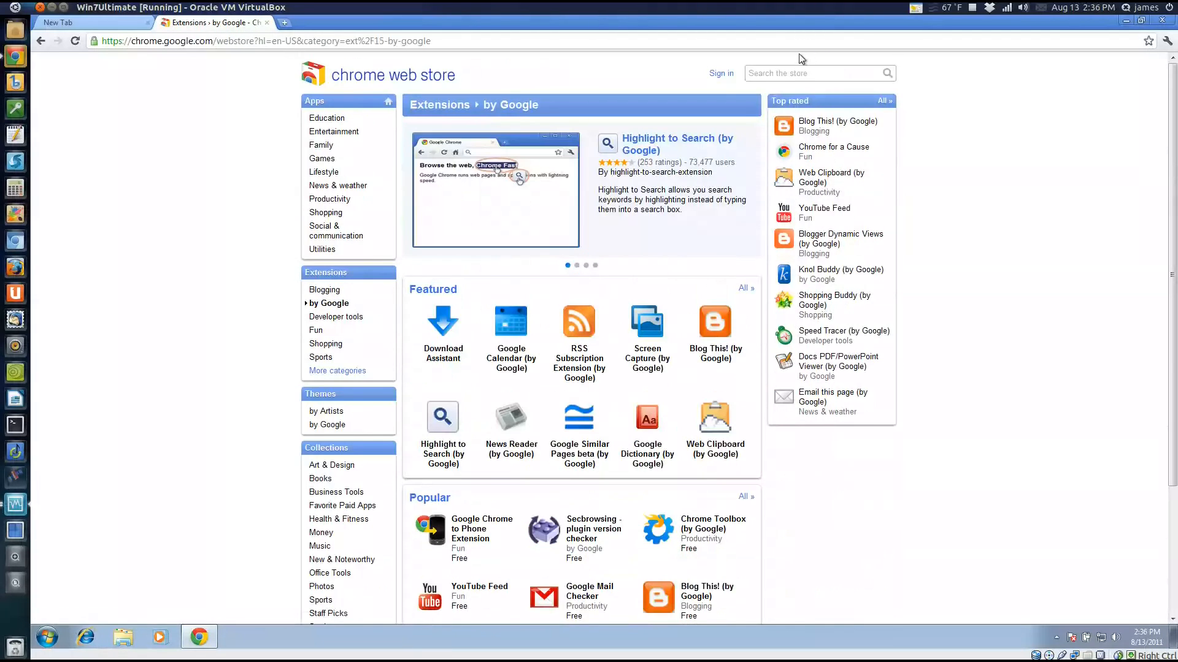
Step: Search the store for 'google rss'
left_click(815, 72)
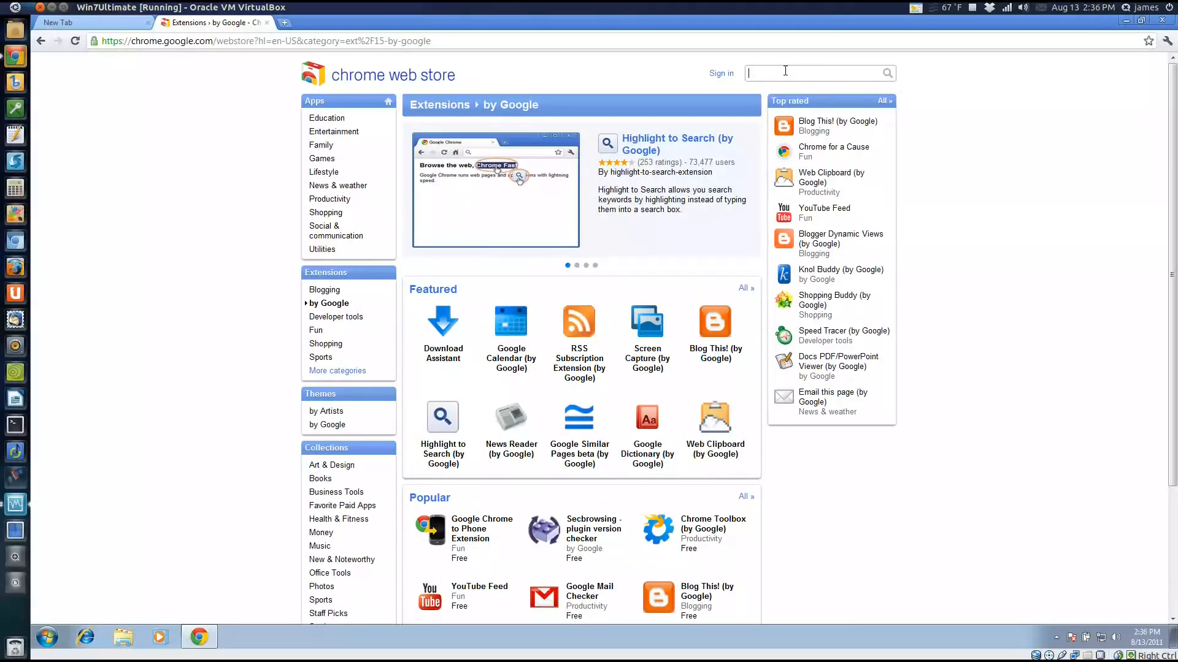
type("goodle rss")
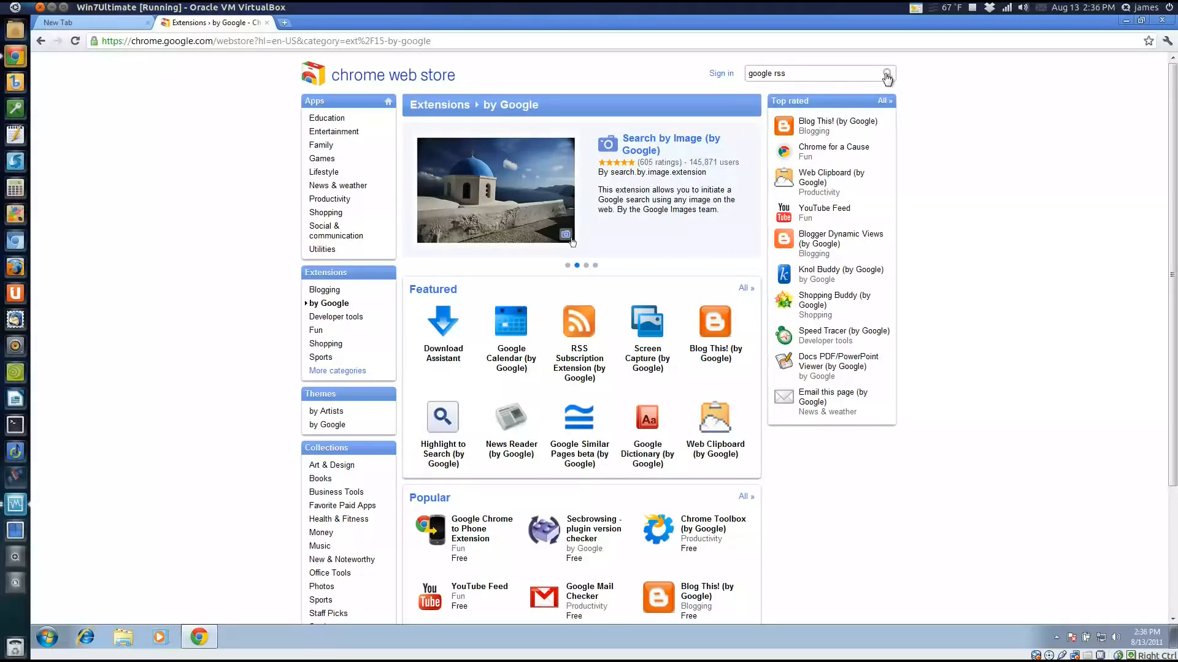
left_click(888, 72)
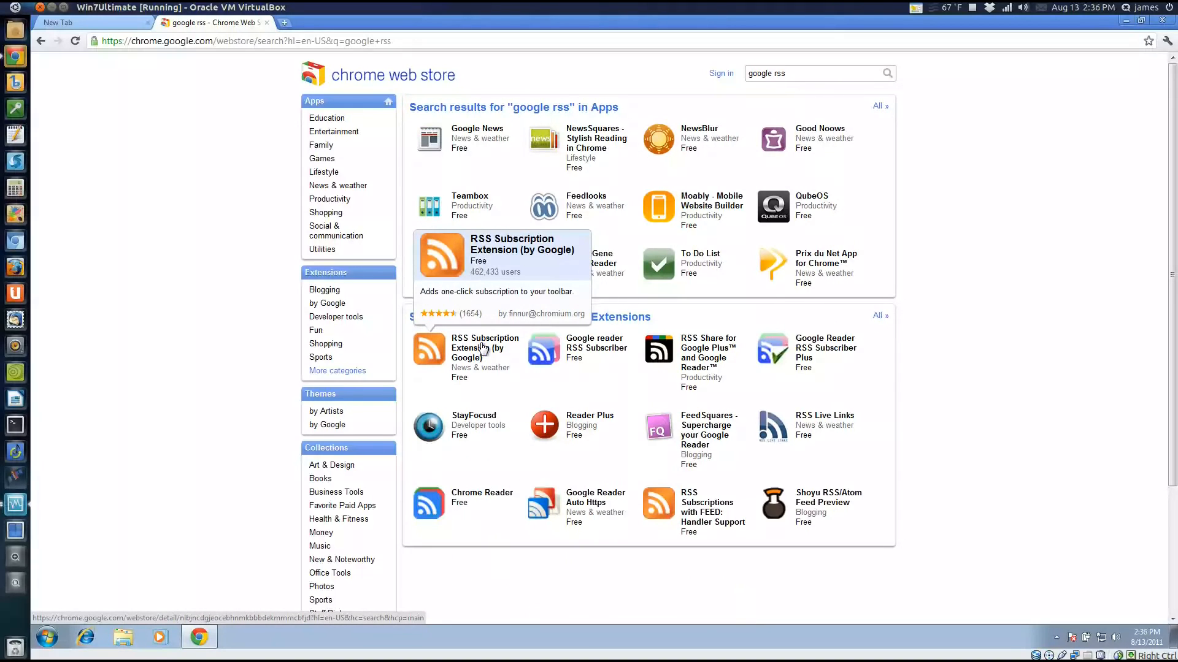
mouse_move(482, 365)
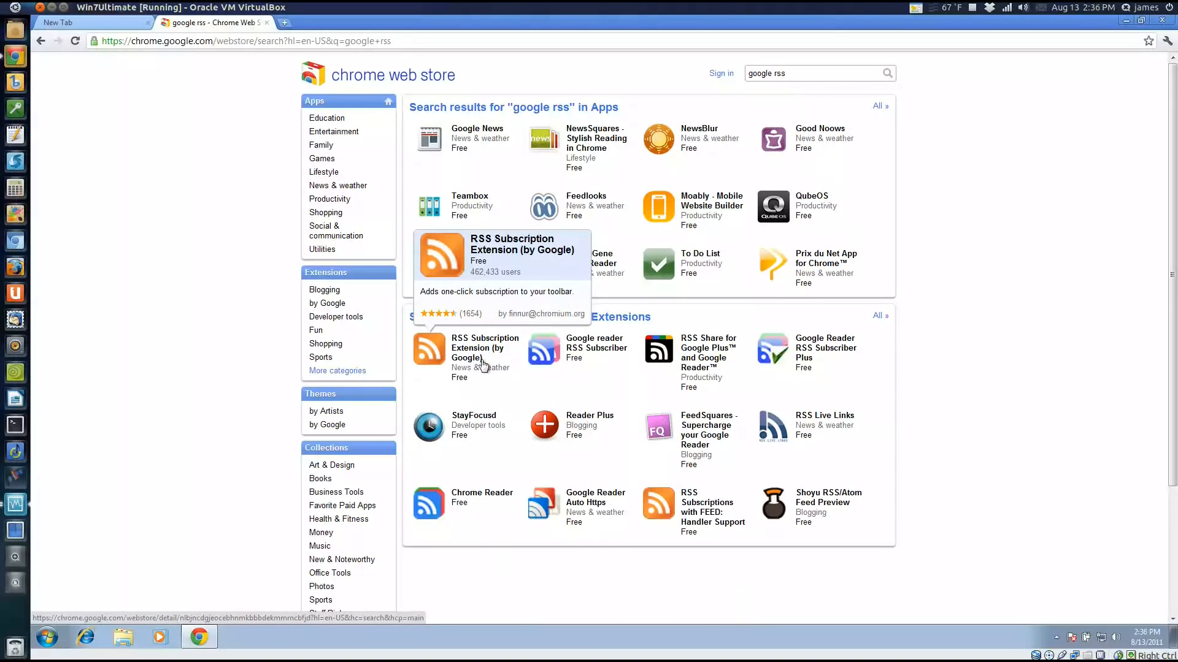
mouse_move(462, 330)
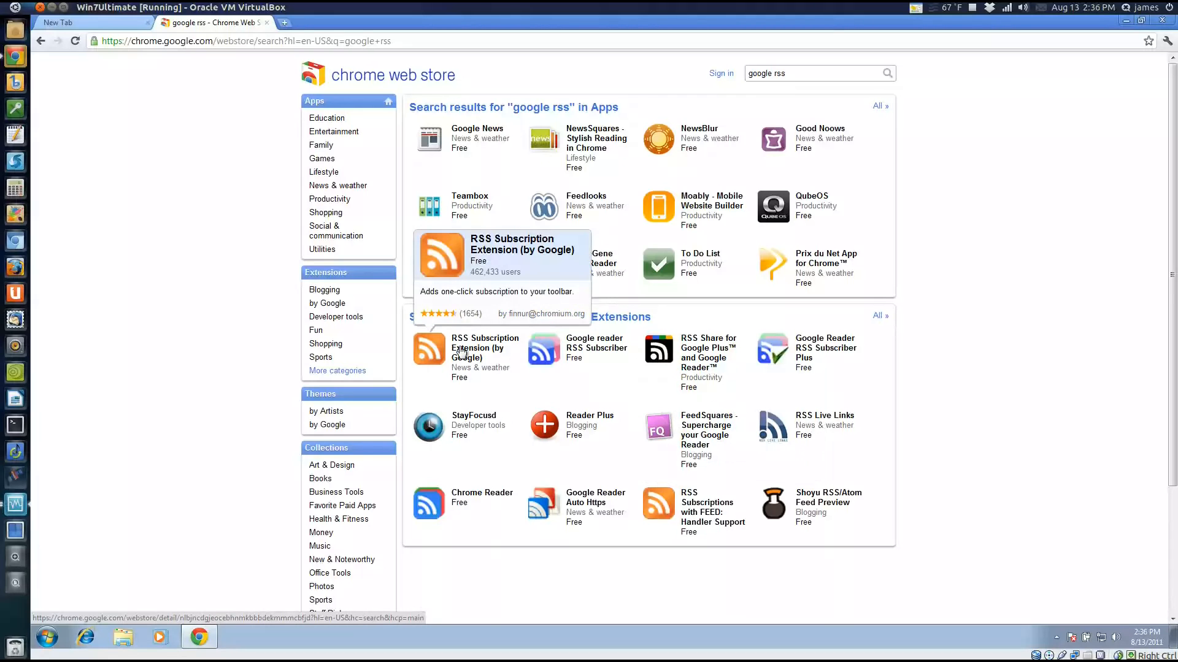
Step: Show the detail page of RSS Subscription Extension (by Google) from the results
left_click(485, 347)
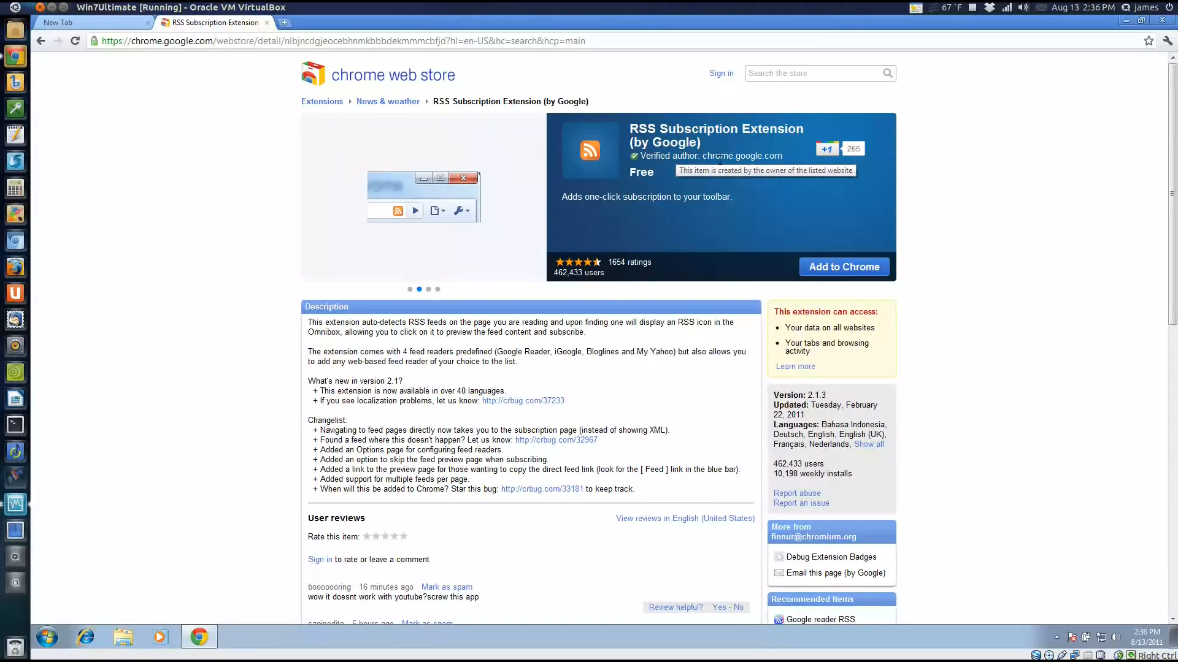
mouse_move(812, 259)
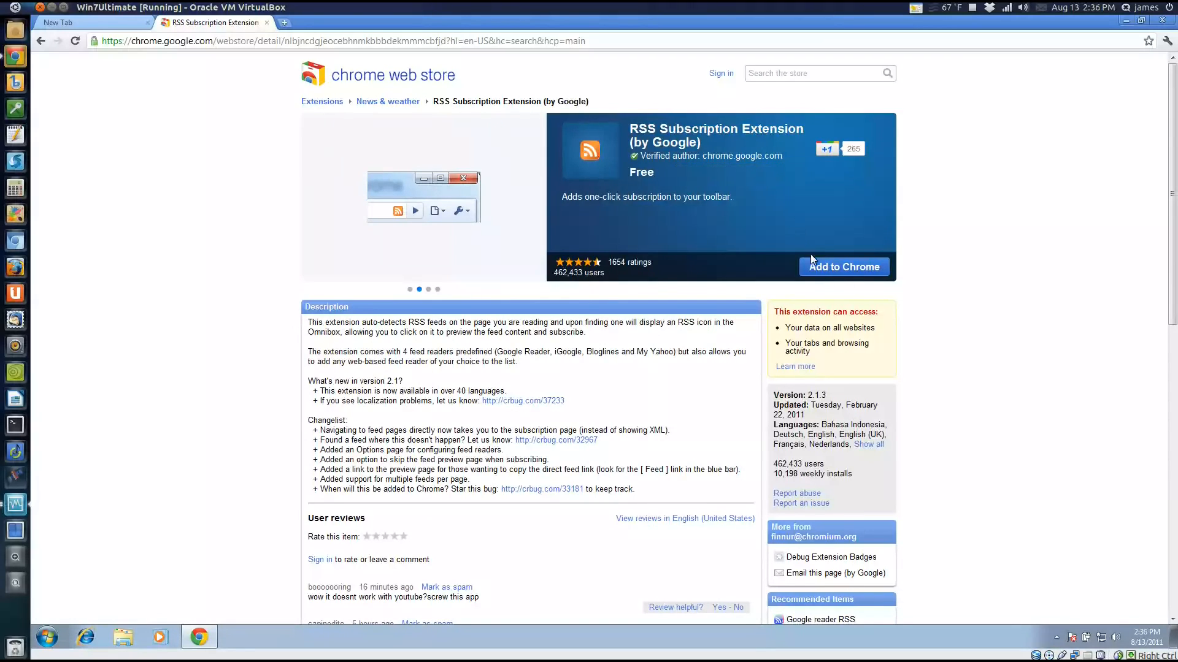
Step: Add RSS Subscription Extension to Chrome and confirm its installation
left_click(843, 267)
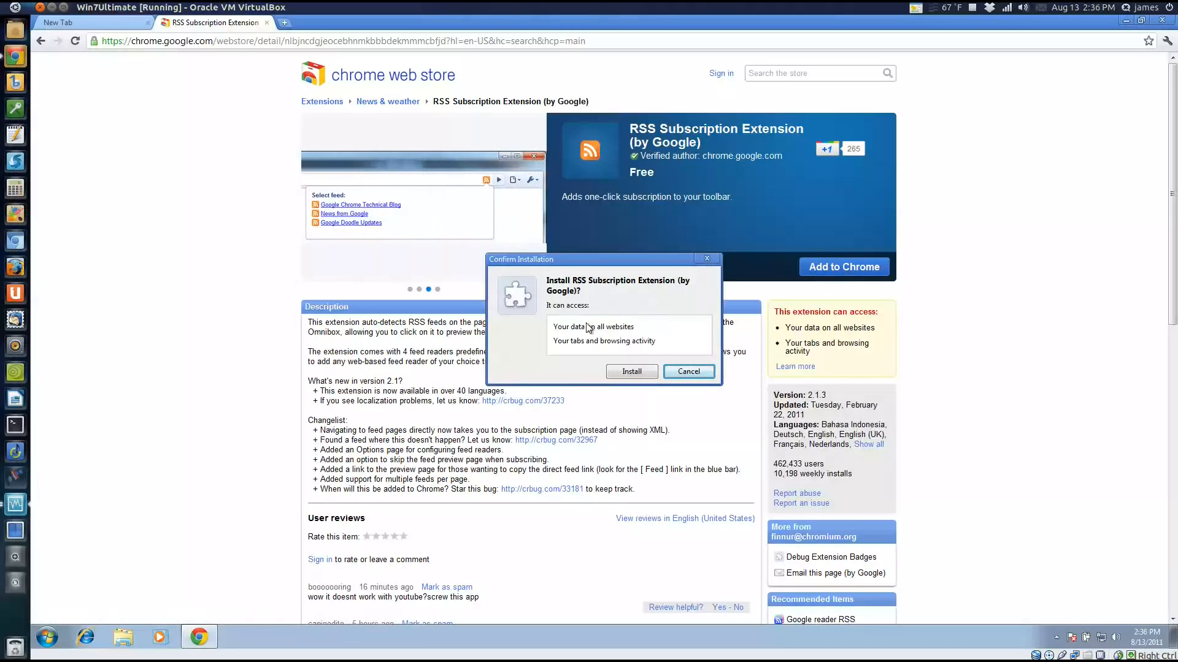
mouse_move(584, 341)
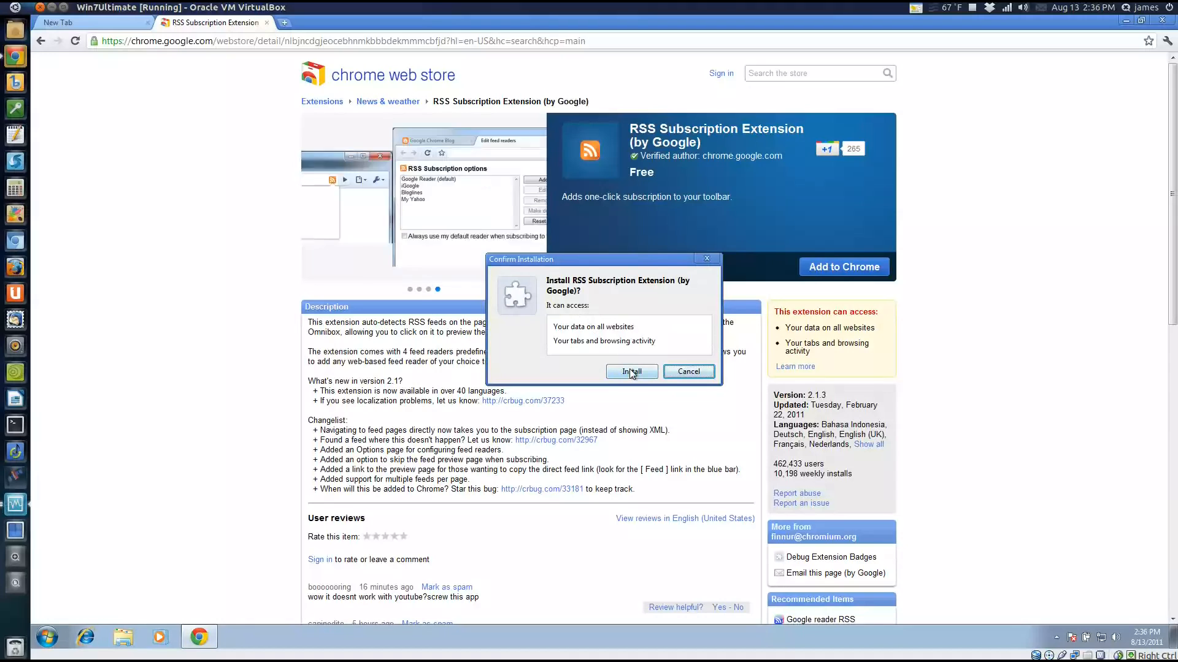
left_click(631, 370)
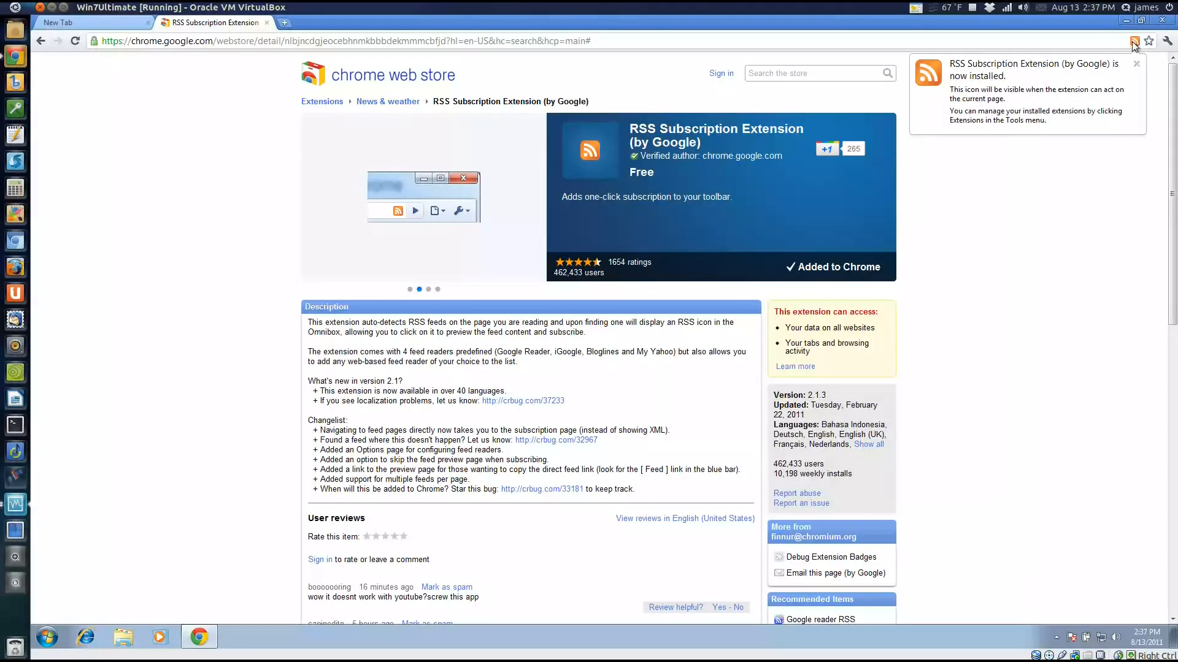
mouse_move(1092, 40)
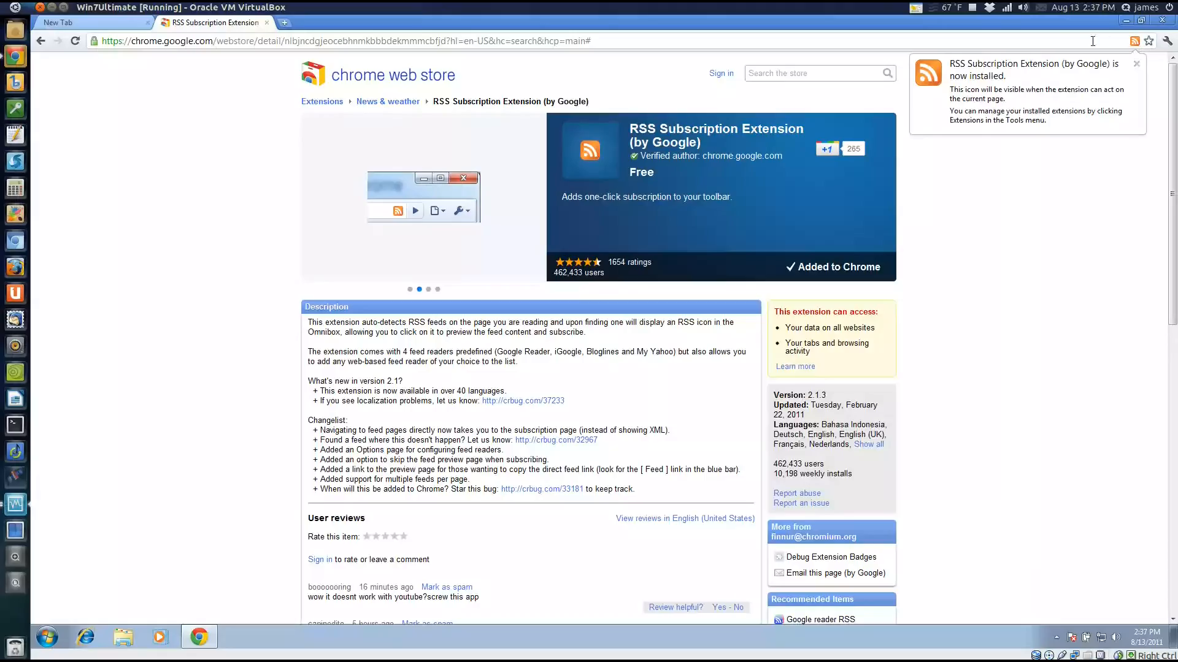